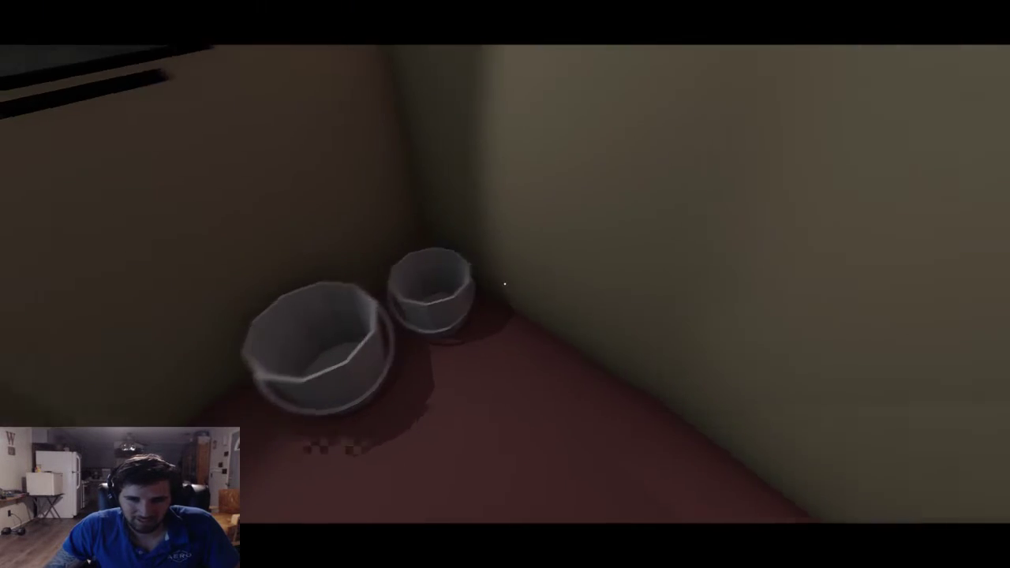
mouse_move(505, 284)
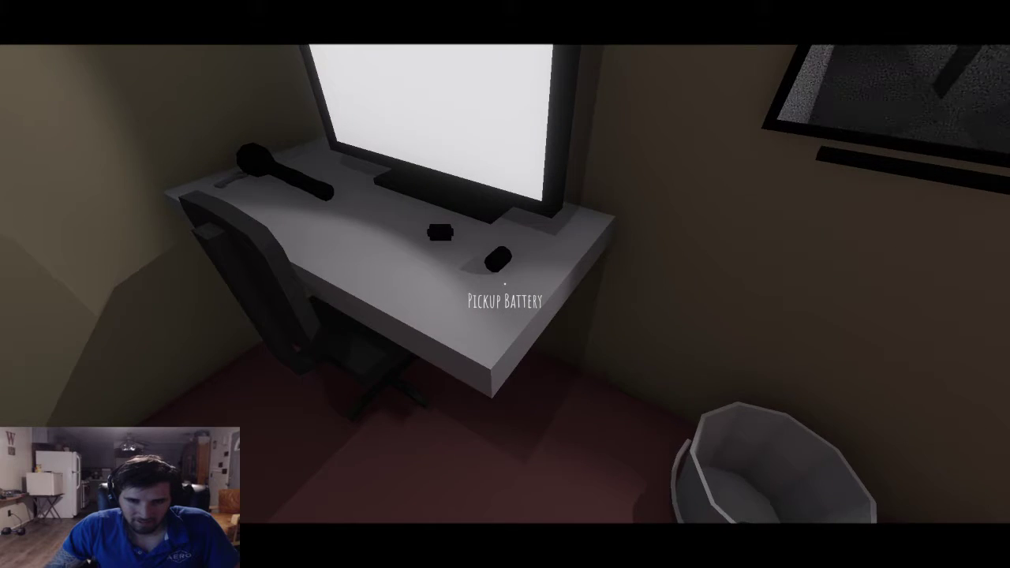
click(505, 292)
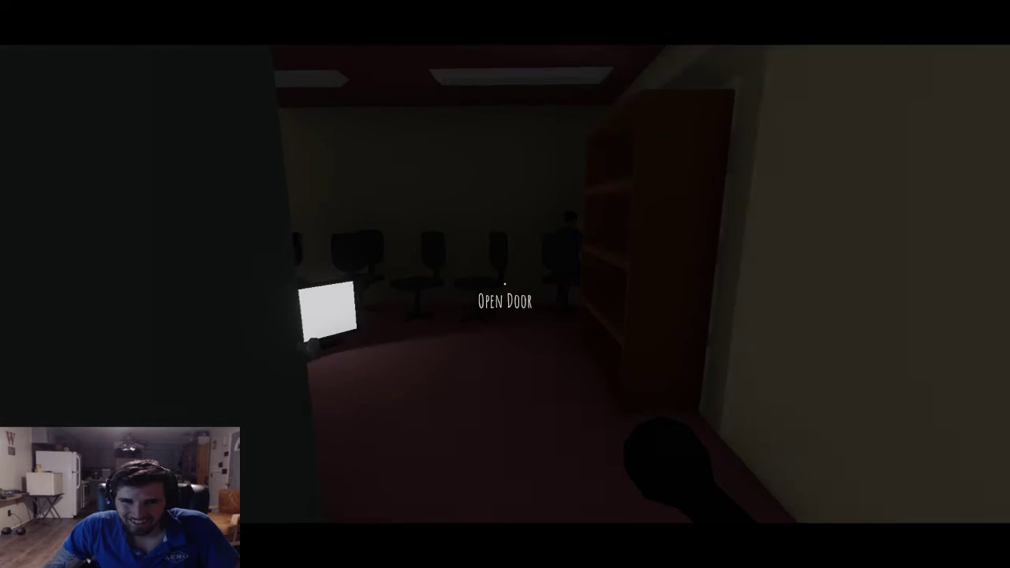
mouse_move(505, 284)
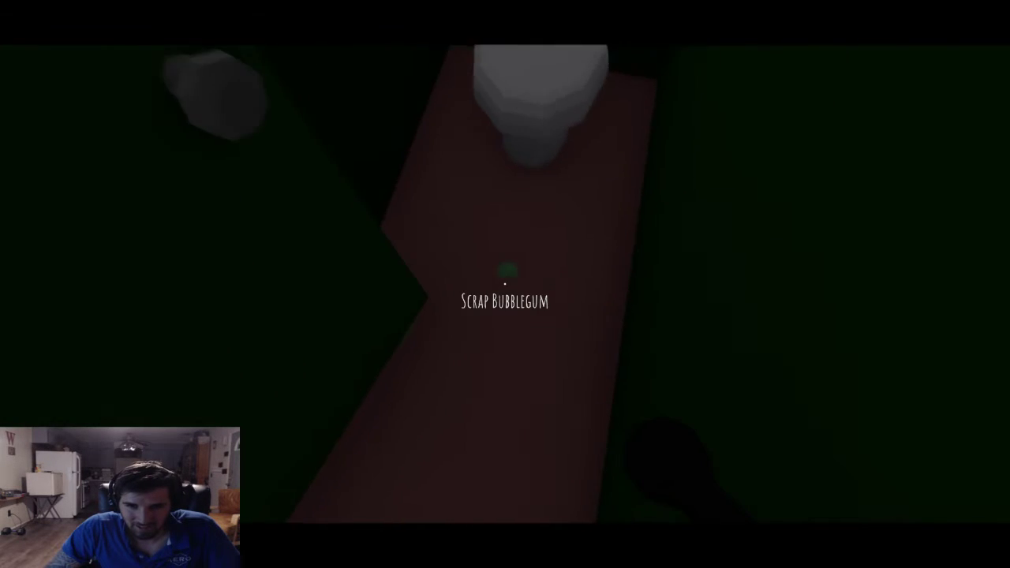
click(505, 284)
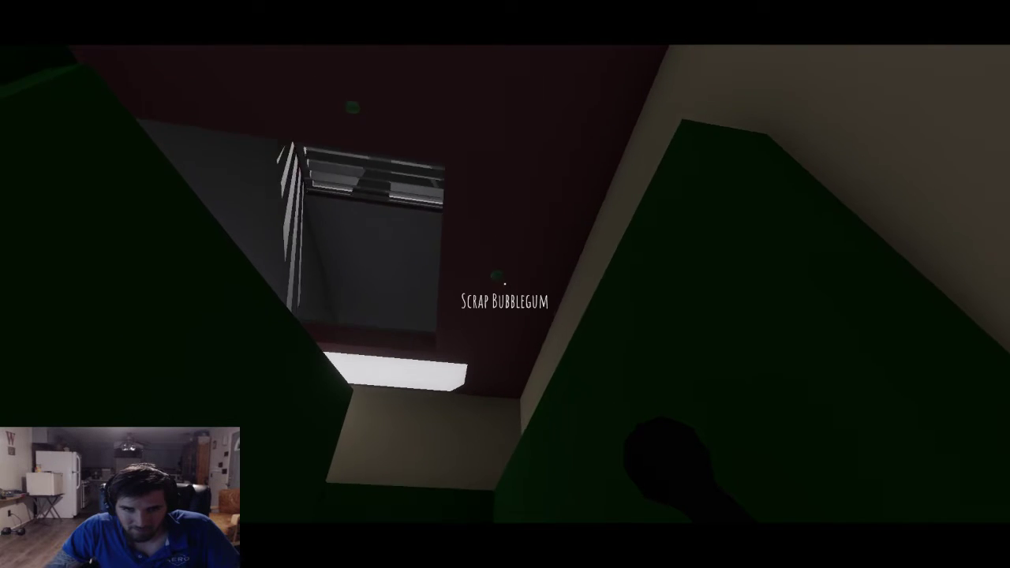
click(505, 284)
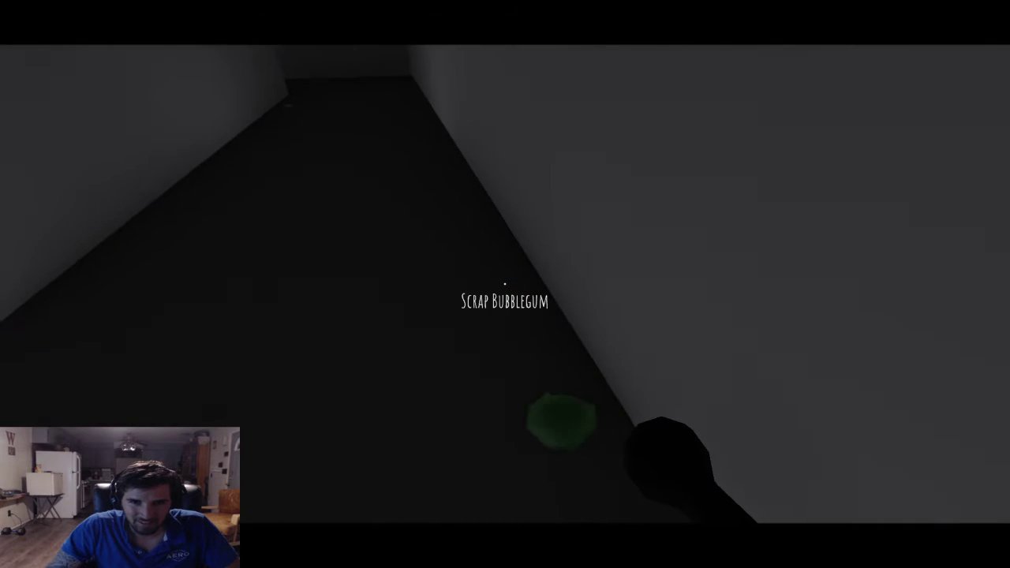
click(506, 285)
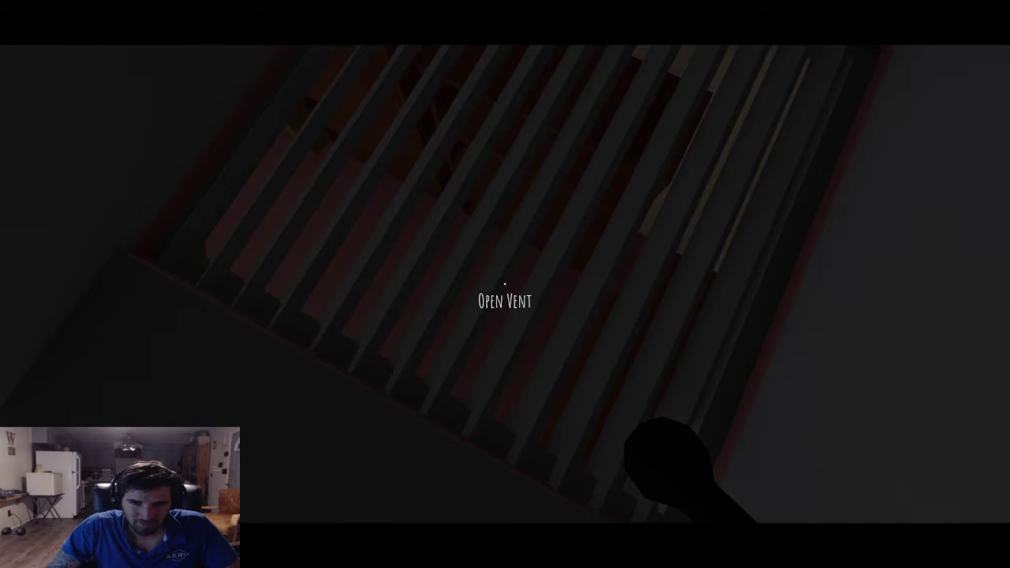
click(505, 284)
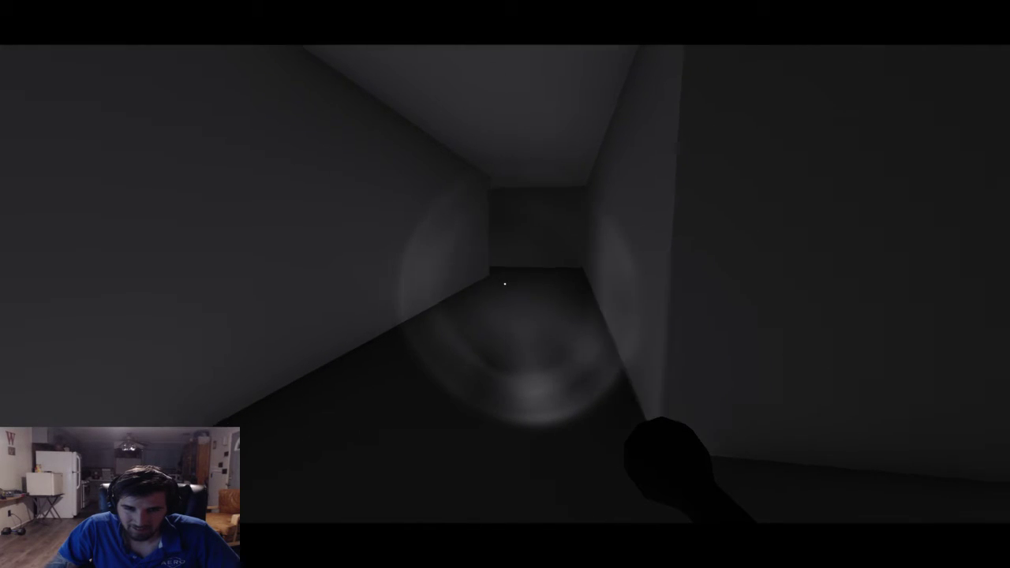
mouse_move(505, 284)
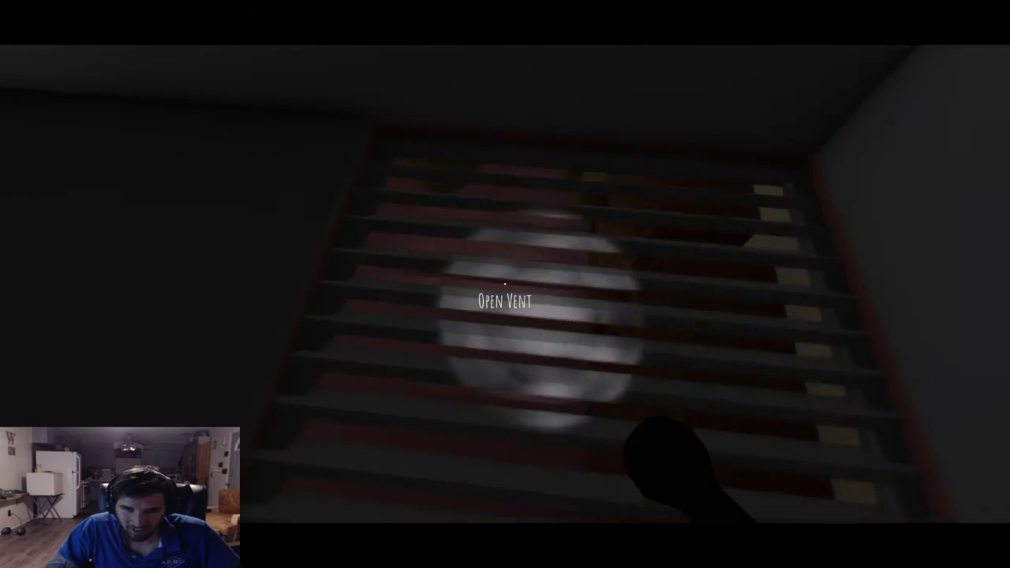
click(505, 284)
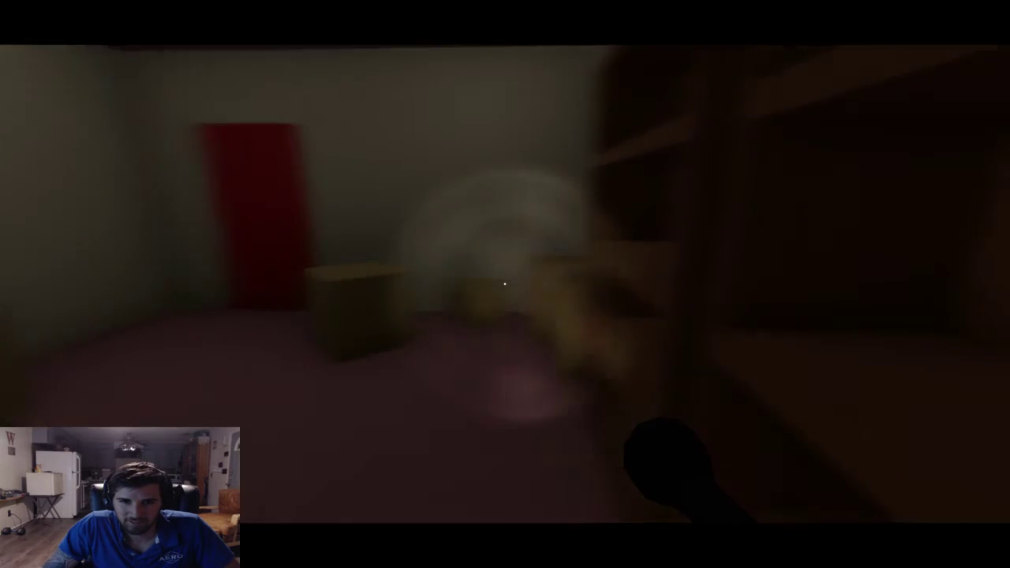
mouse_move(505, 284)
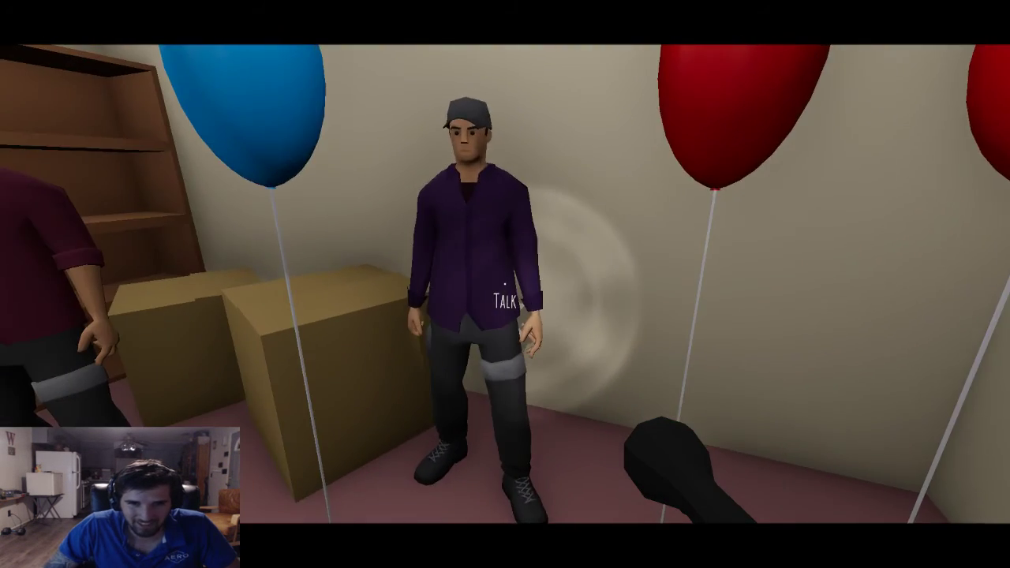
click(502, 297)
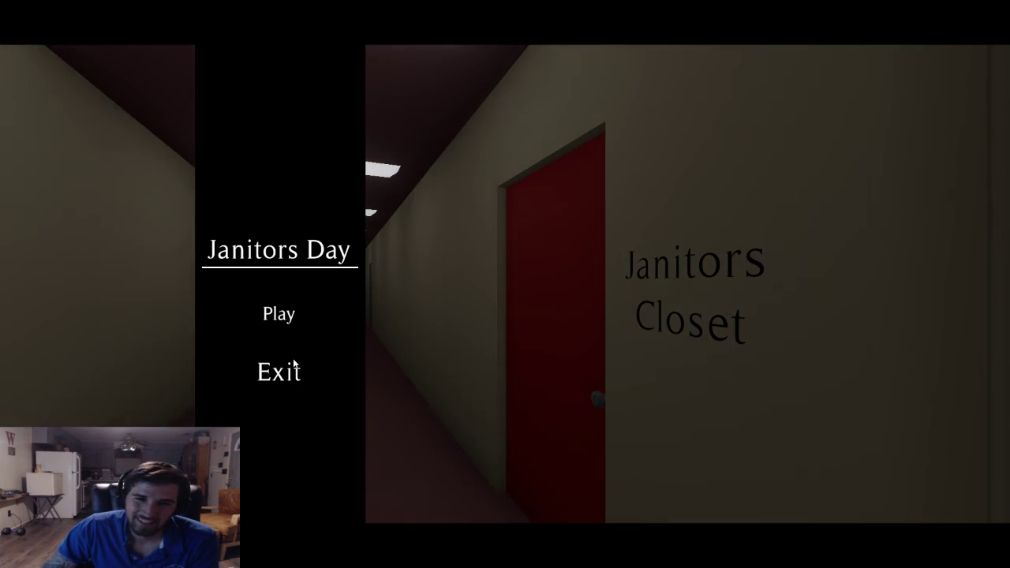
click(278, 371)
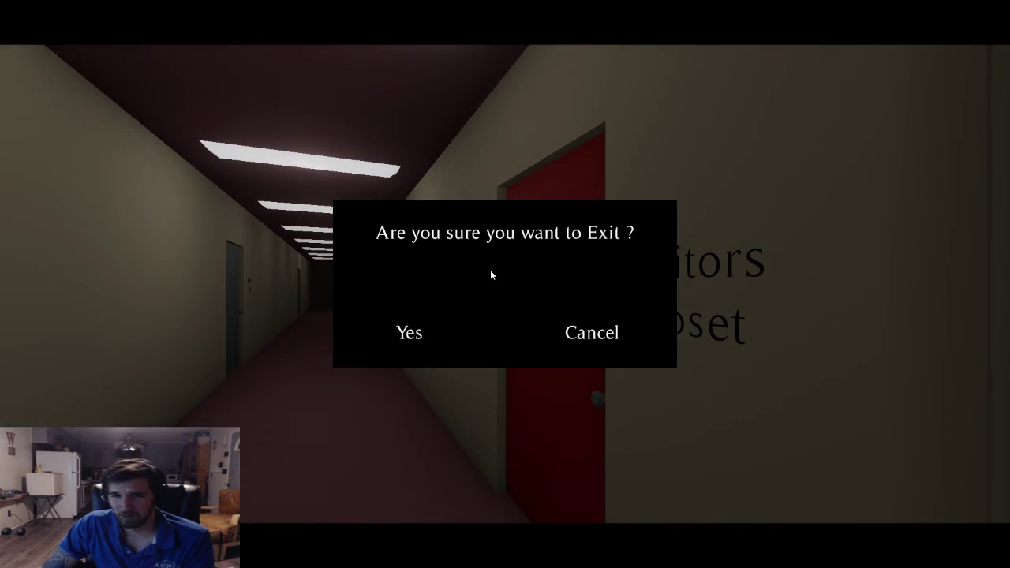